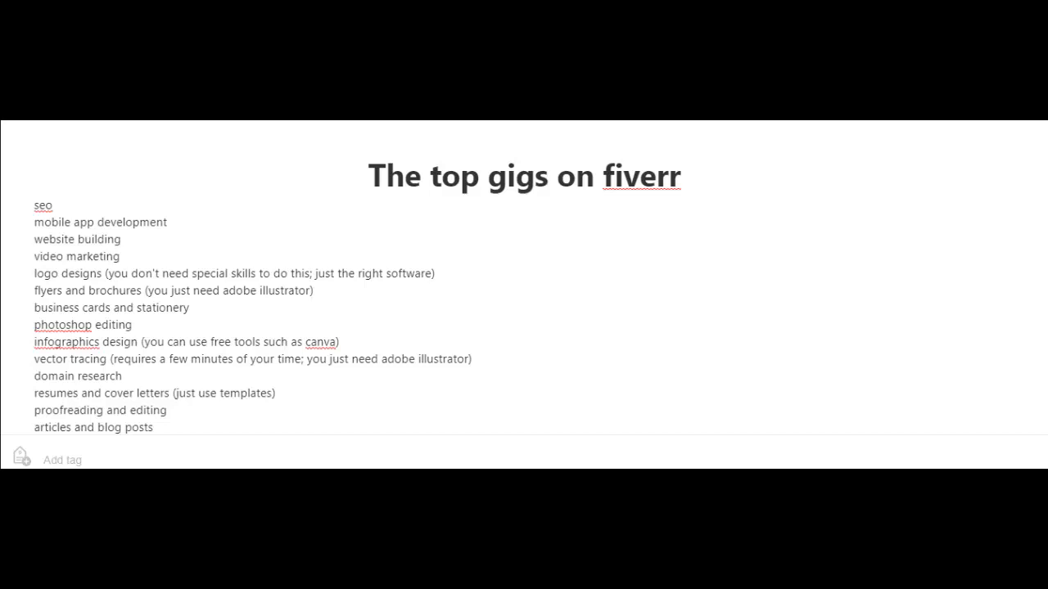
{"action": "mouse_move", "coordinate": [452, 225]}
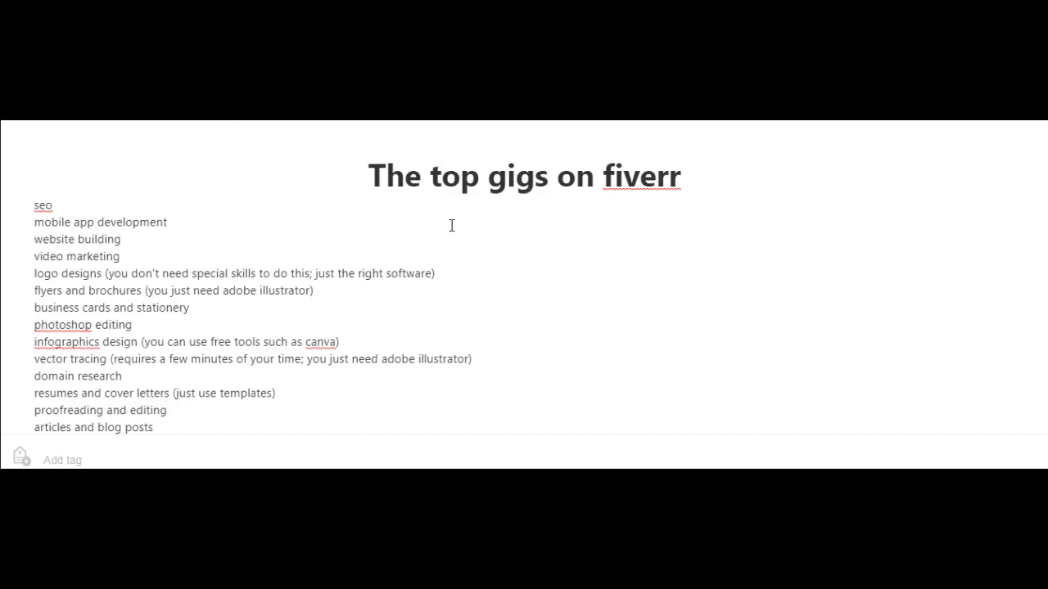